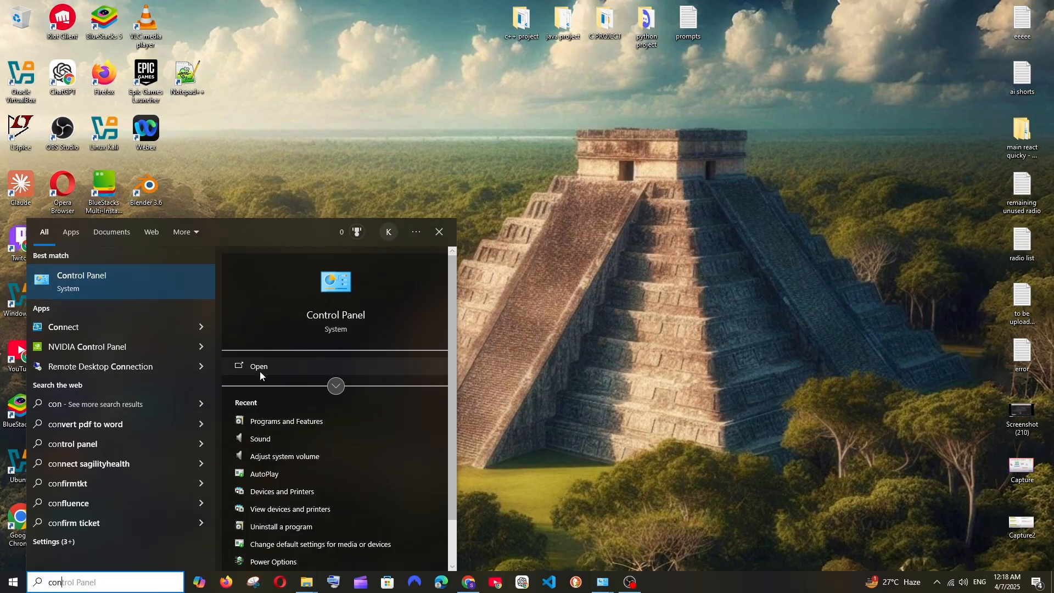
Open Control Panel from the Start search and go to Programs and Features.
click(258, 366)
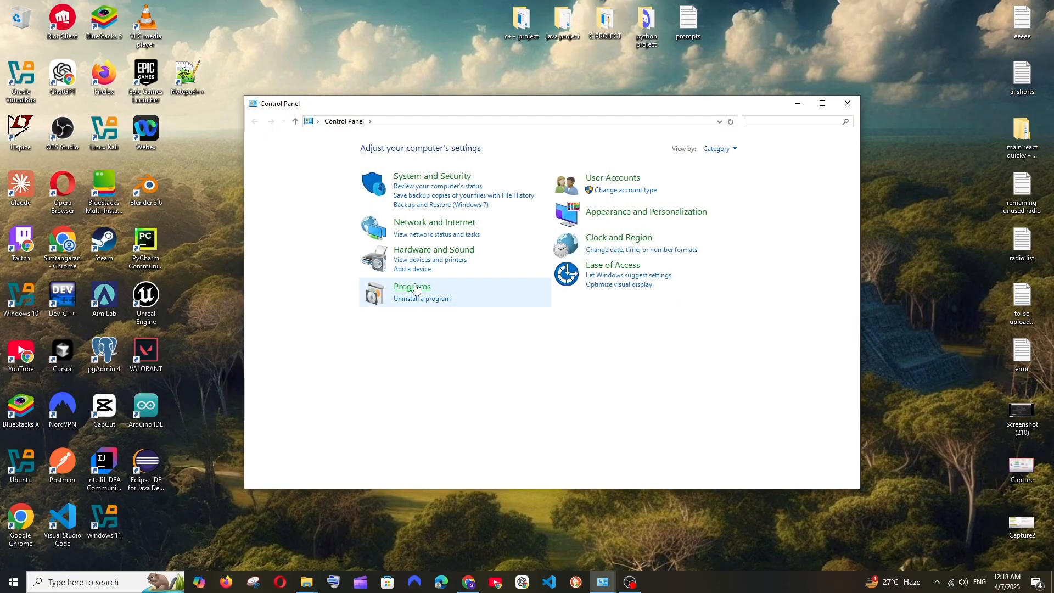
click(412, 287)
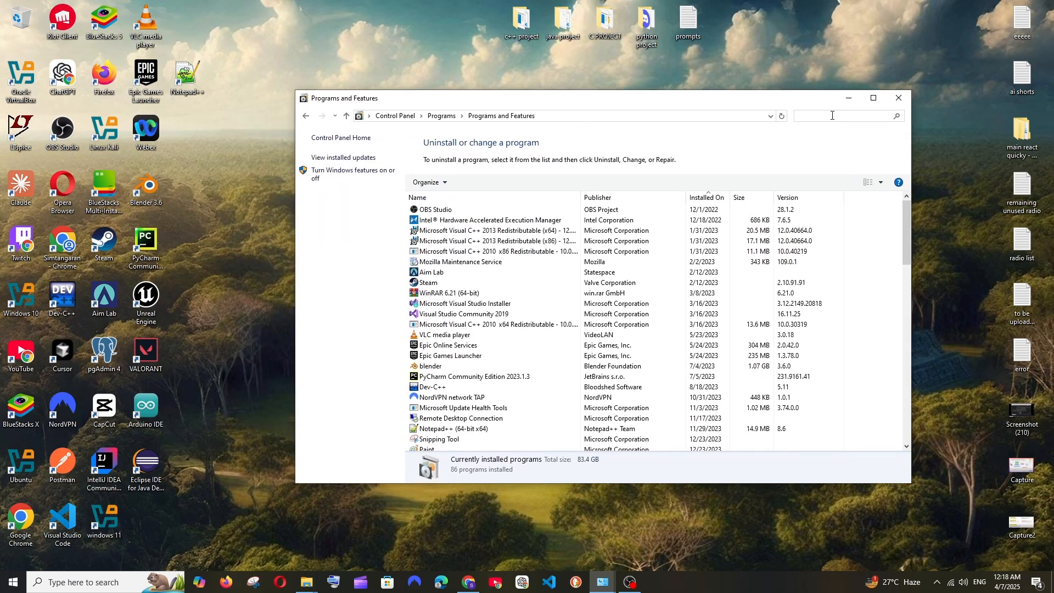
Filter the program list for 'stea' and uninstall Steam, leaving 85 programs installed.
text(stea)
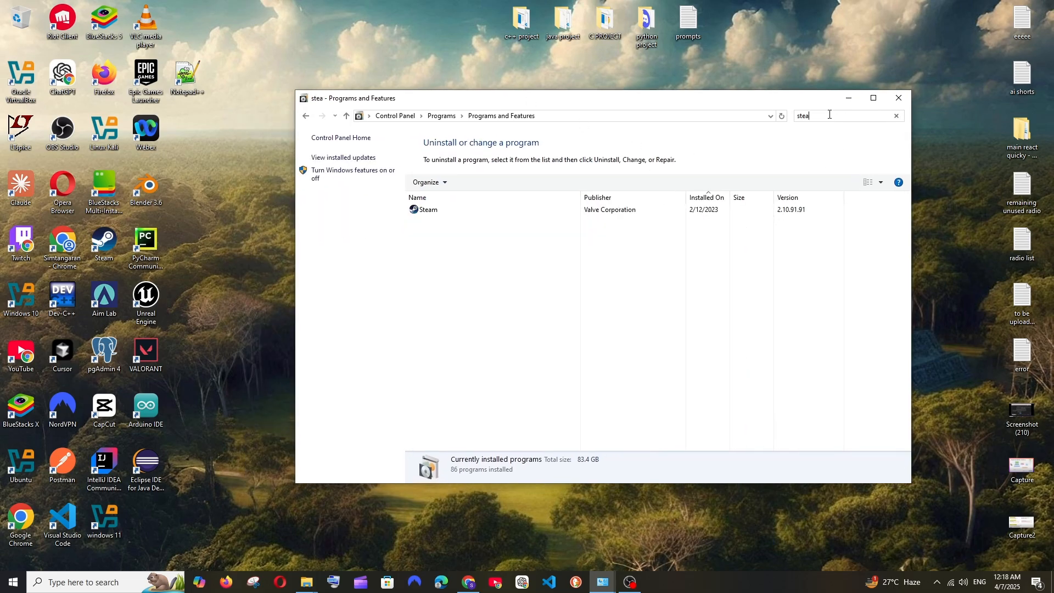
right_click(476, 217)
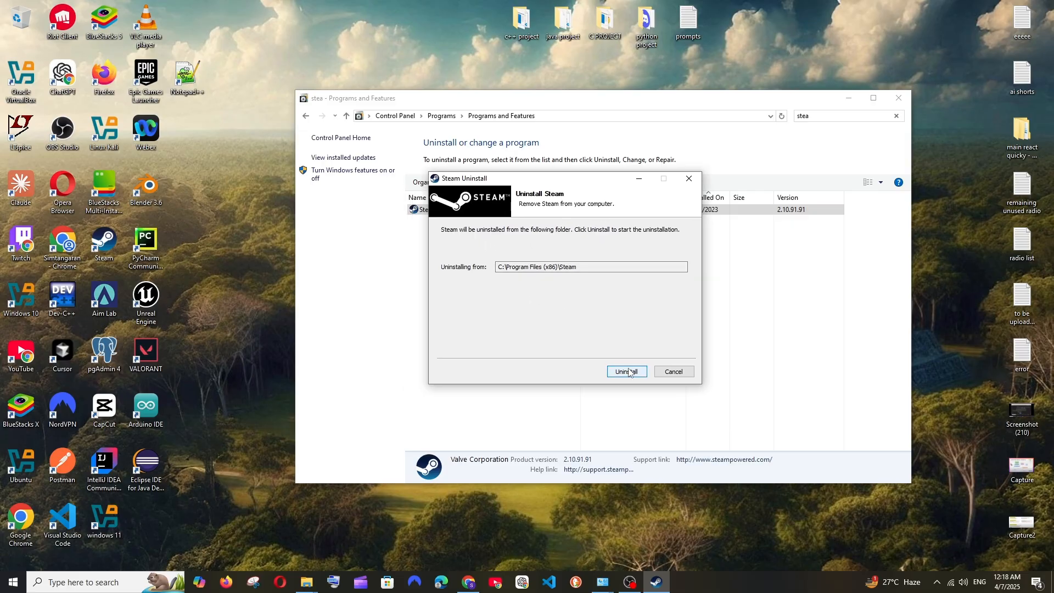
click(626, 371)
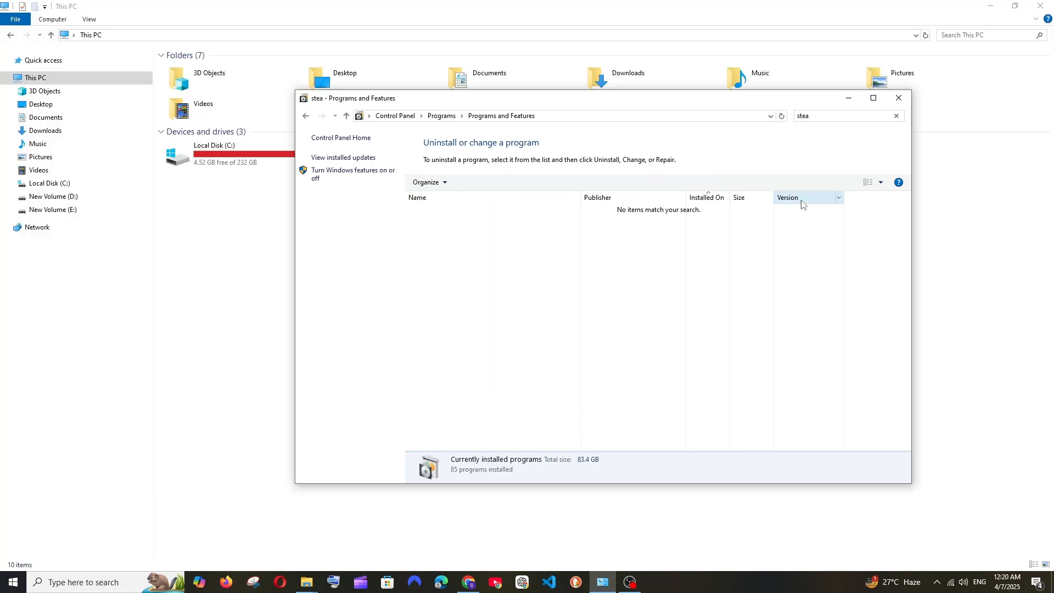
Locate the Steam shortcut's folder and delete it from Start Menu Programs.
text(steam)
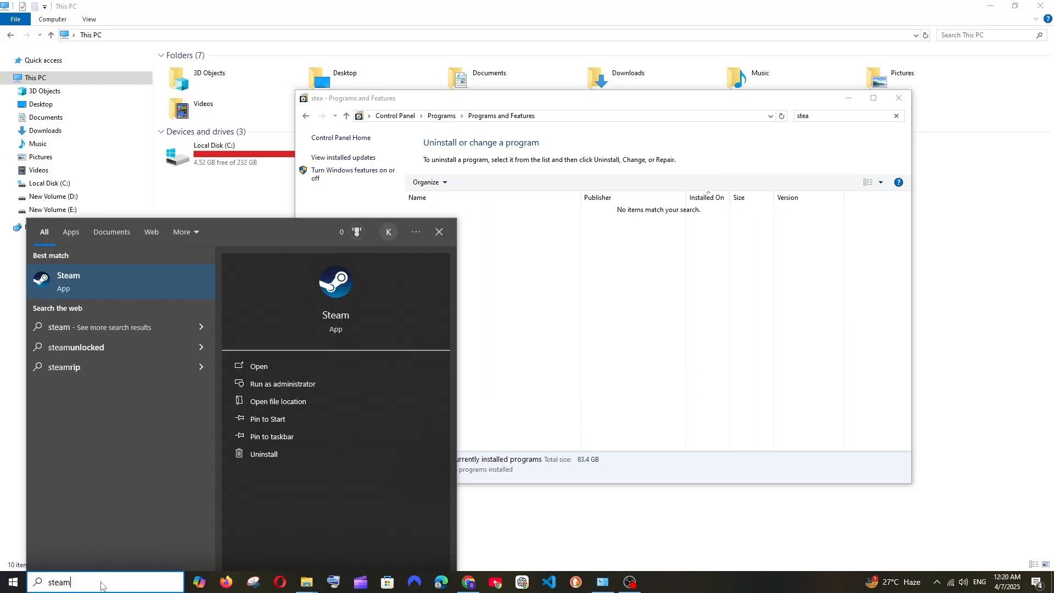
click(278, 401)
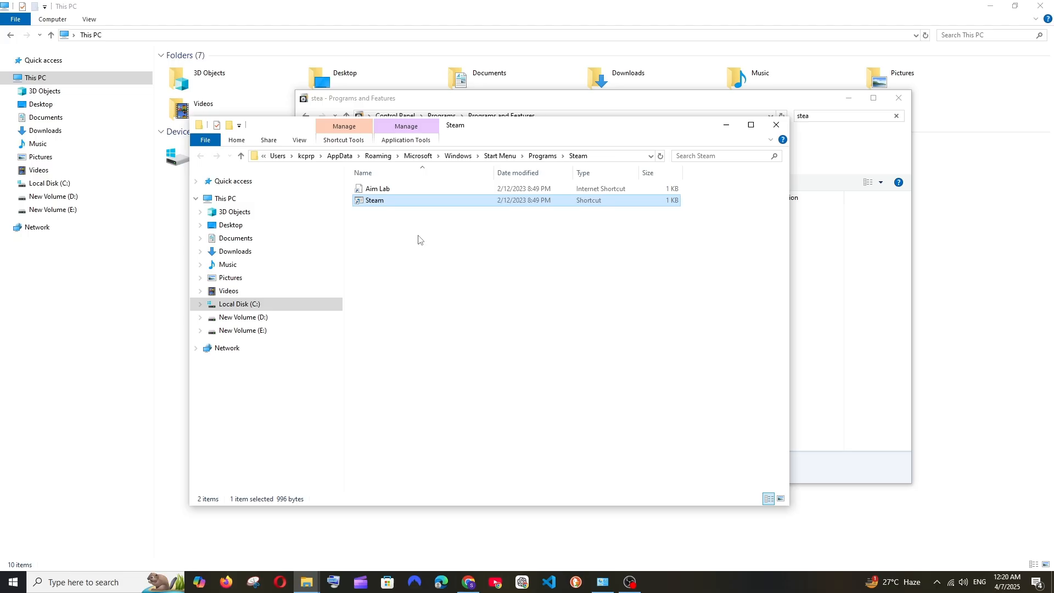
click(543, 155)
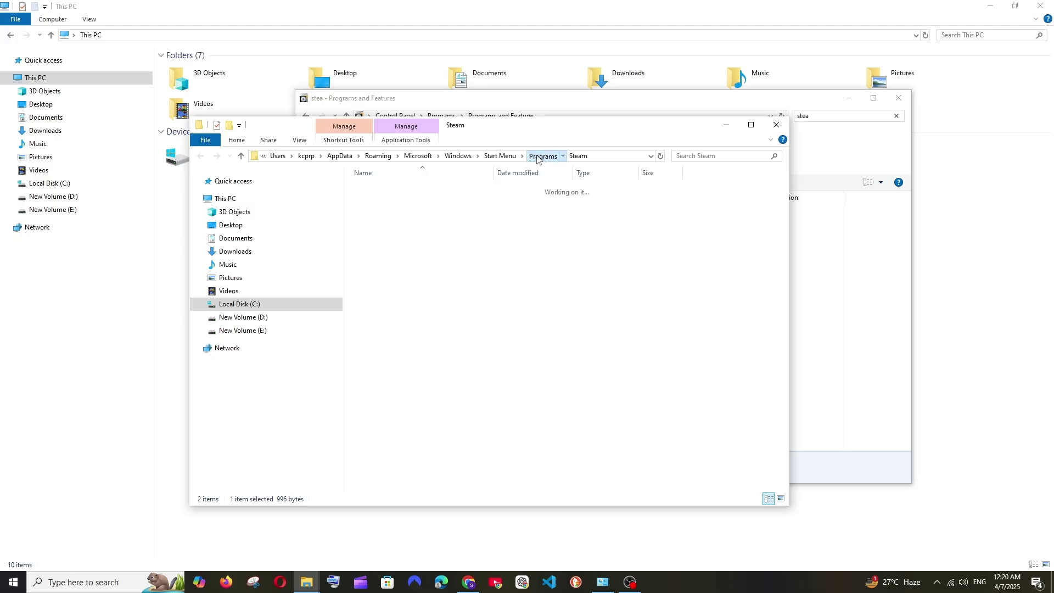
right_click(374, 431)
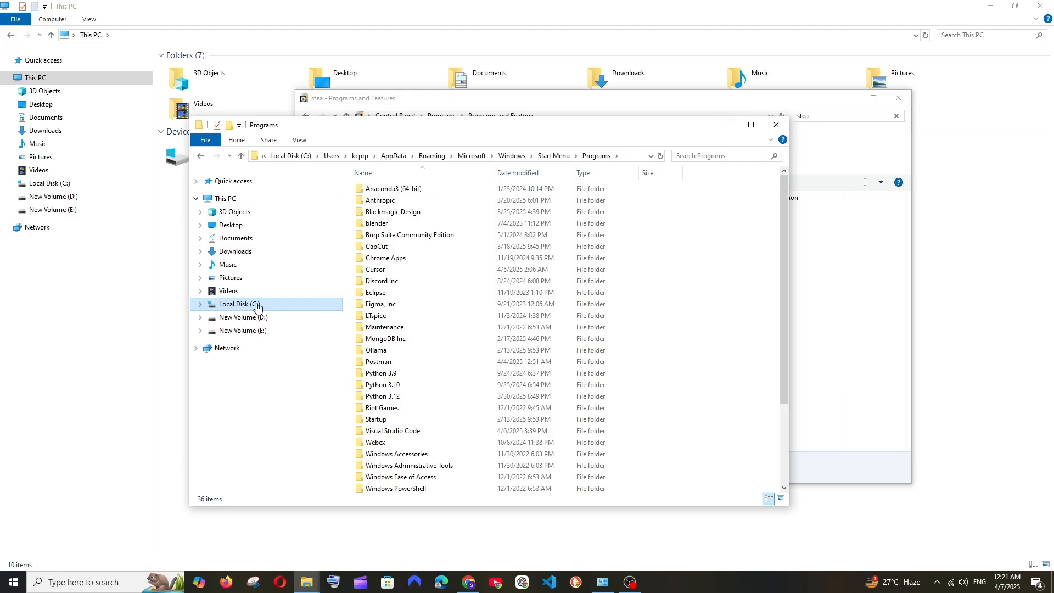
Browse C:\Users to the user folder, show hidden items, and open AppData.
click(234, 304)
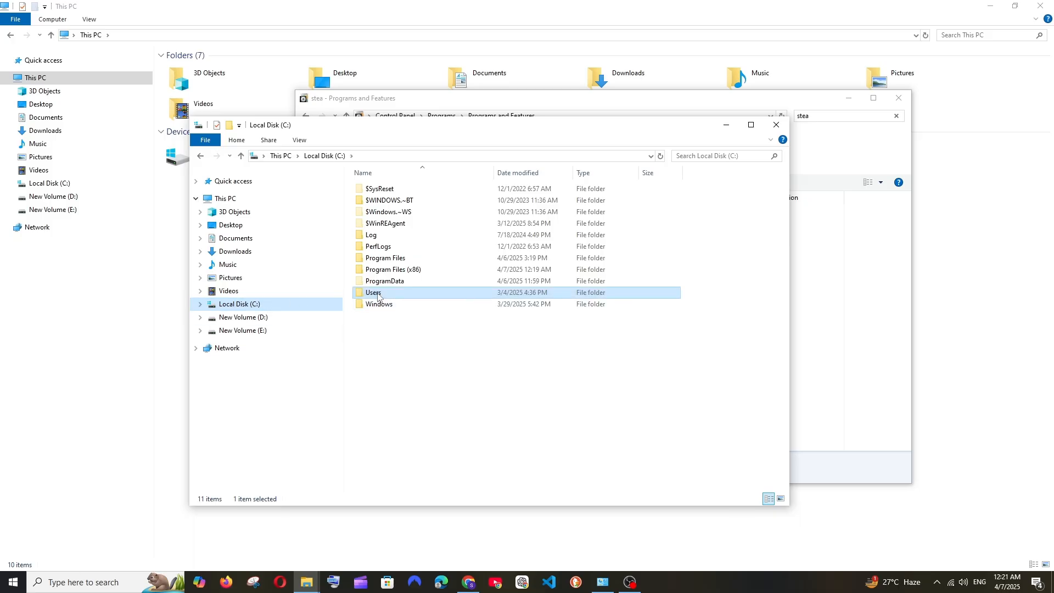
double_click(374, 293)
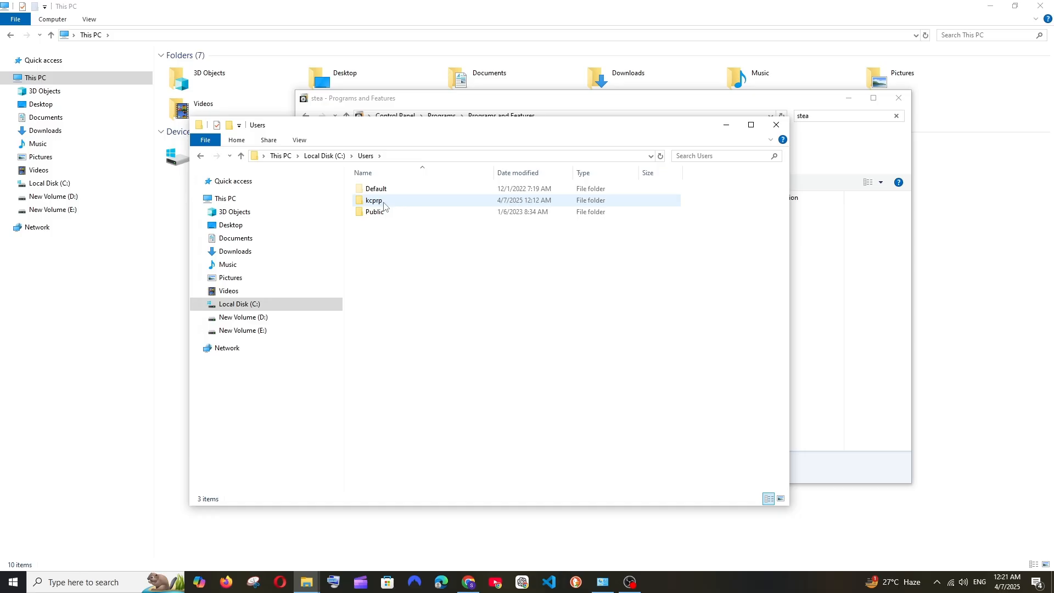
double_click(375, 200)
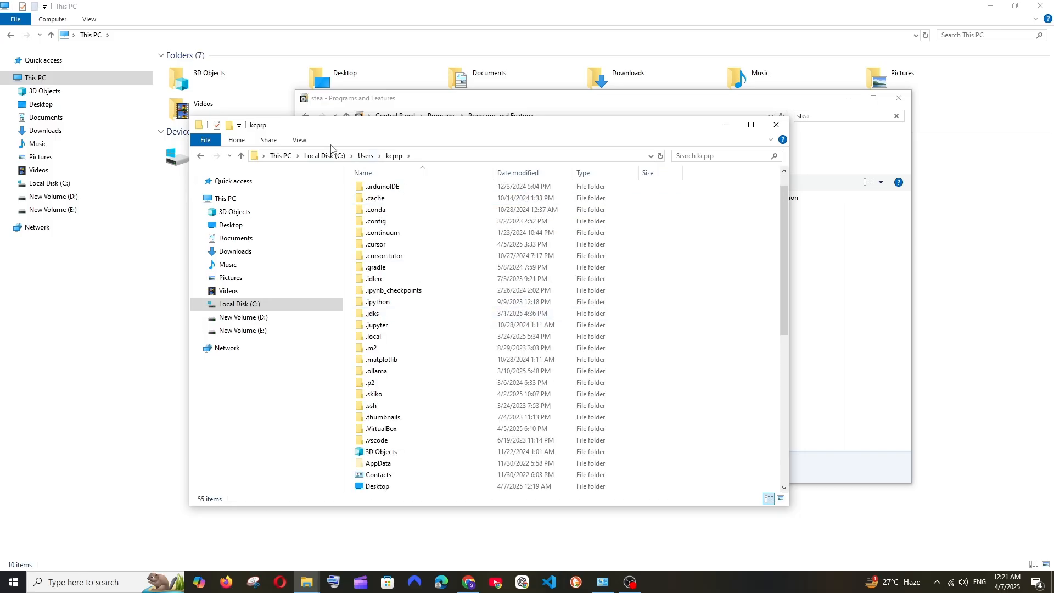
click(299, 140)
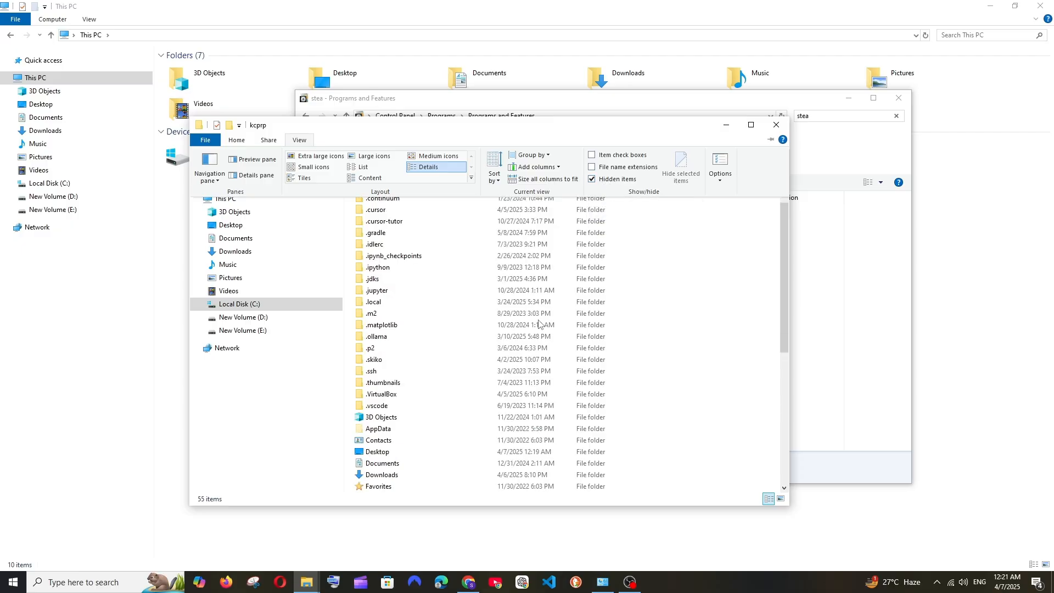
mouse_move(378, 433)
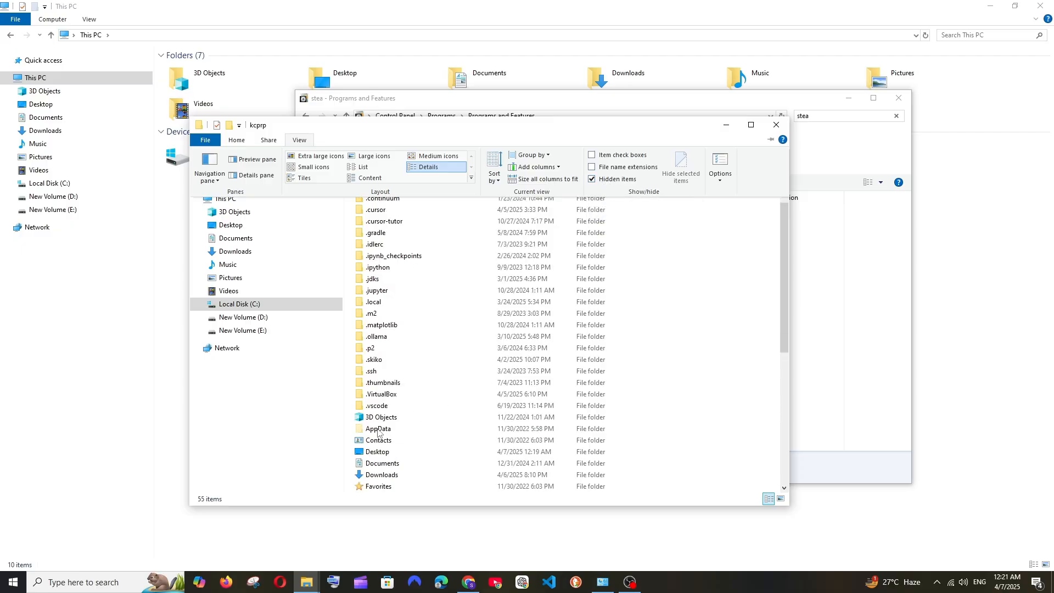
click(377, 428)
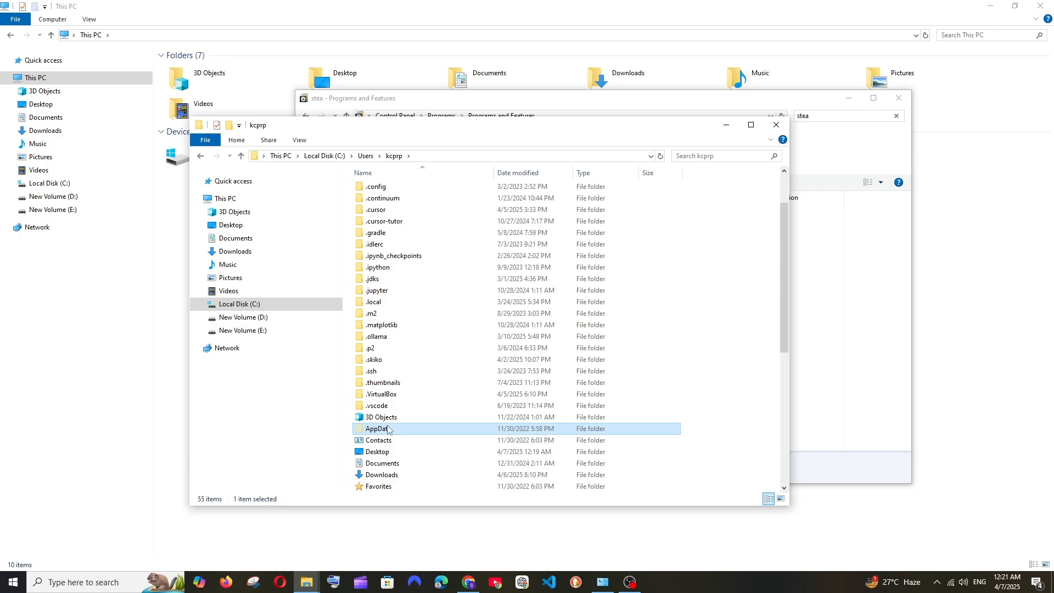
double_click(378, 428)
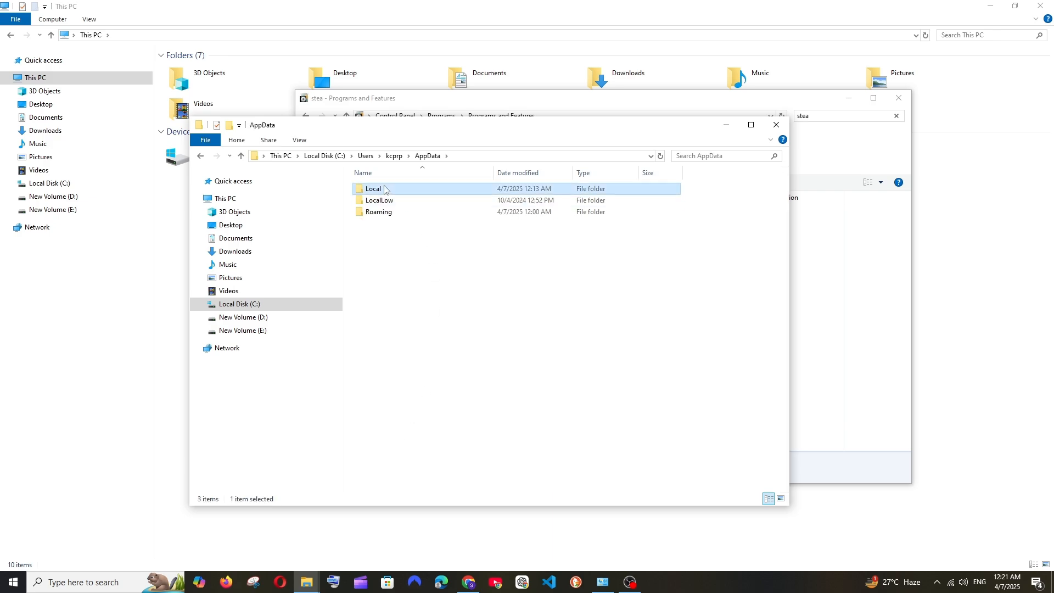
Inspect the Steam folder in AppData\Local, then delete it, leaving 90 items.
double_click(372, 189)
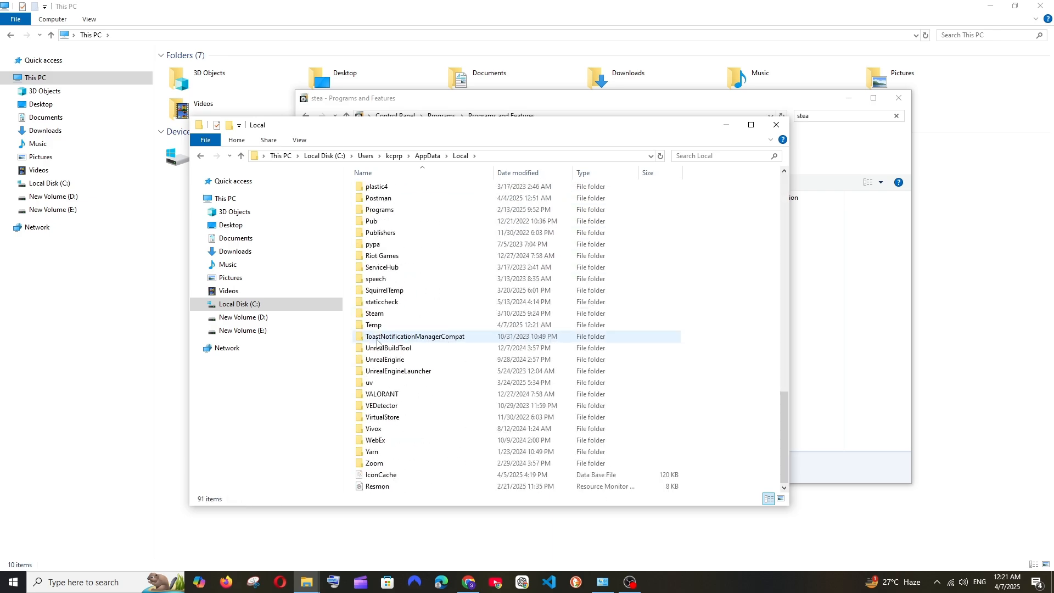
double_click(374, 314)
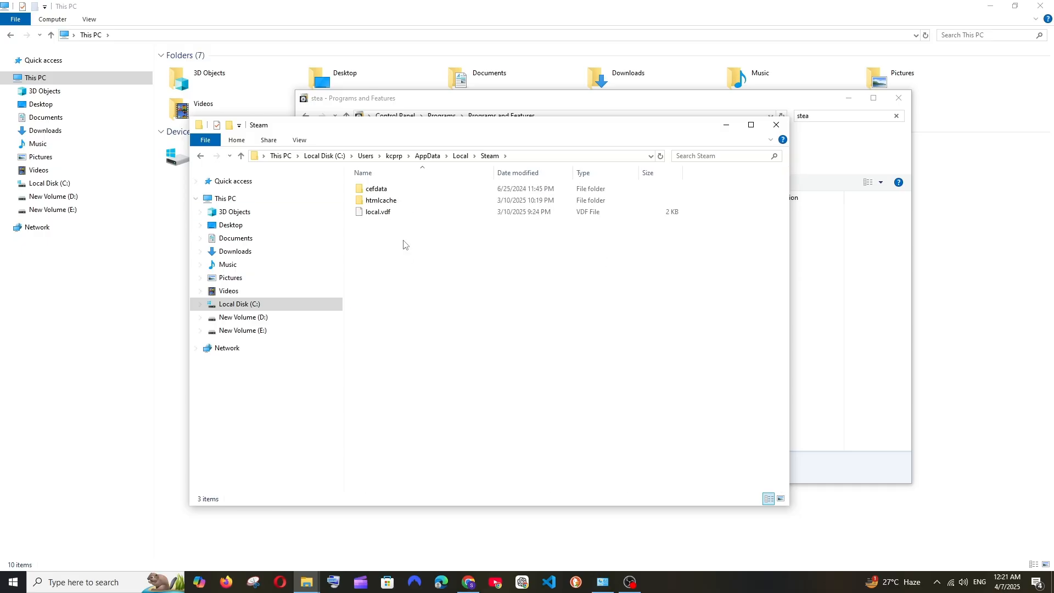
right_click(375, 452)
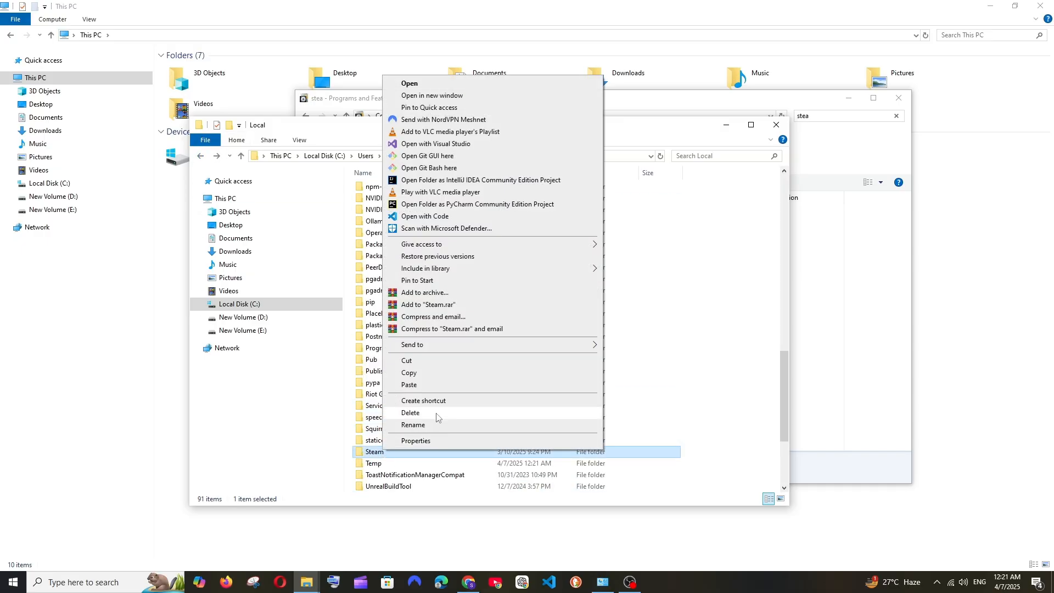
click(410, 413)
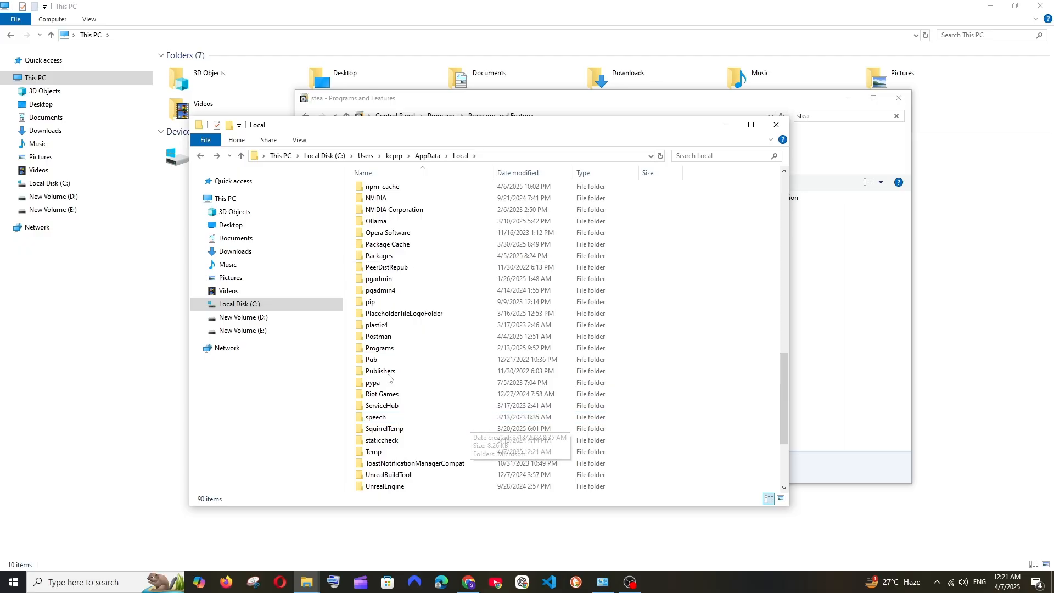
scroll(down, 3)
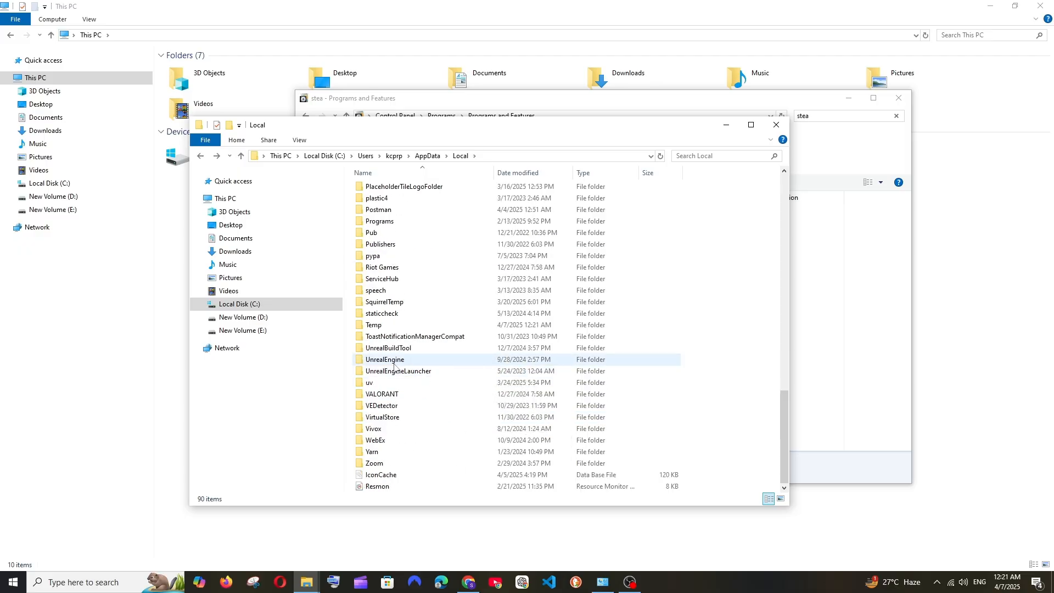
mouse_move(383, 360)
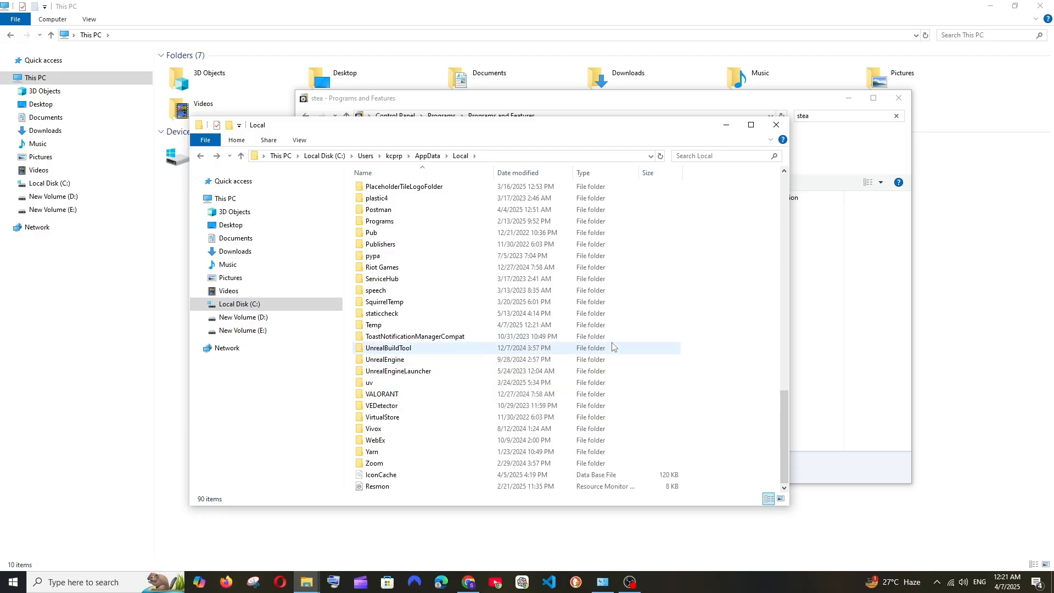
mouse_move(639, 506)
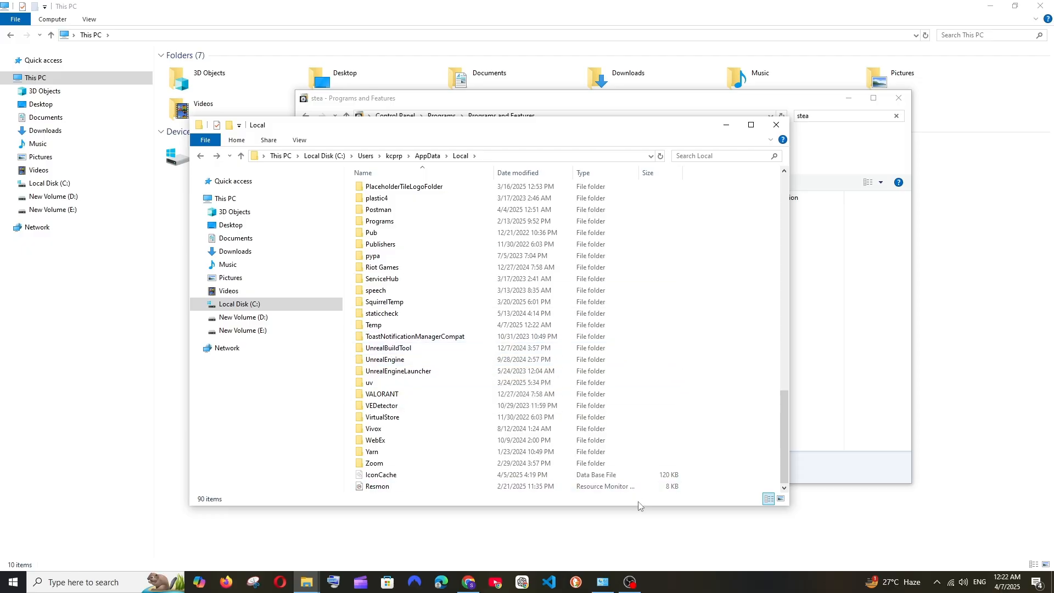